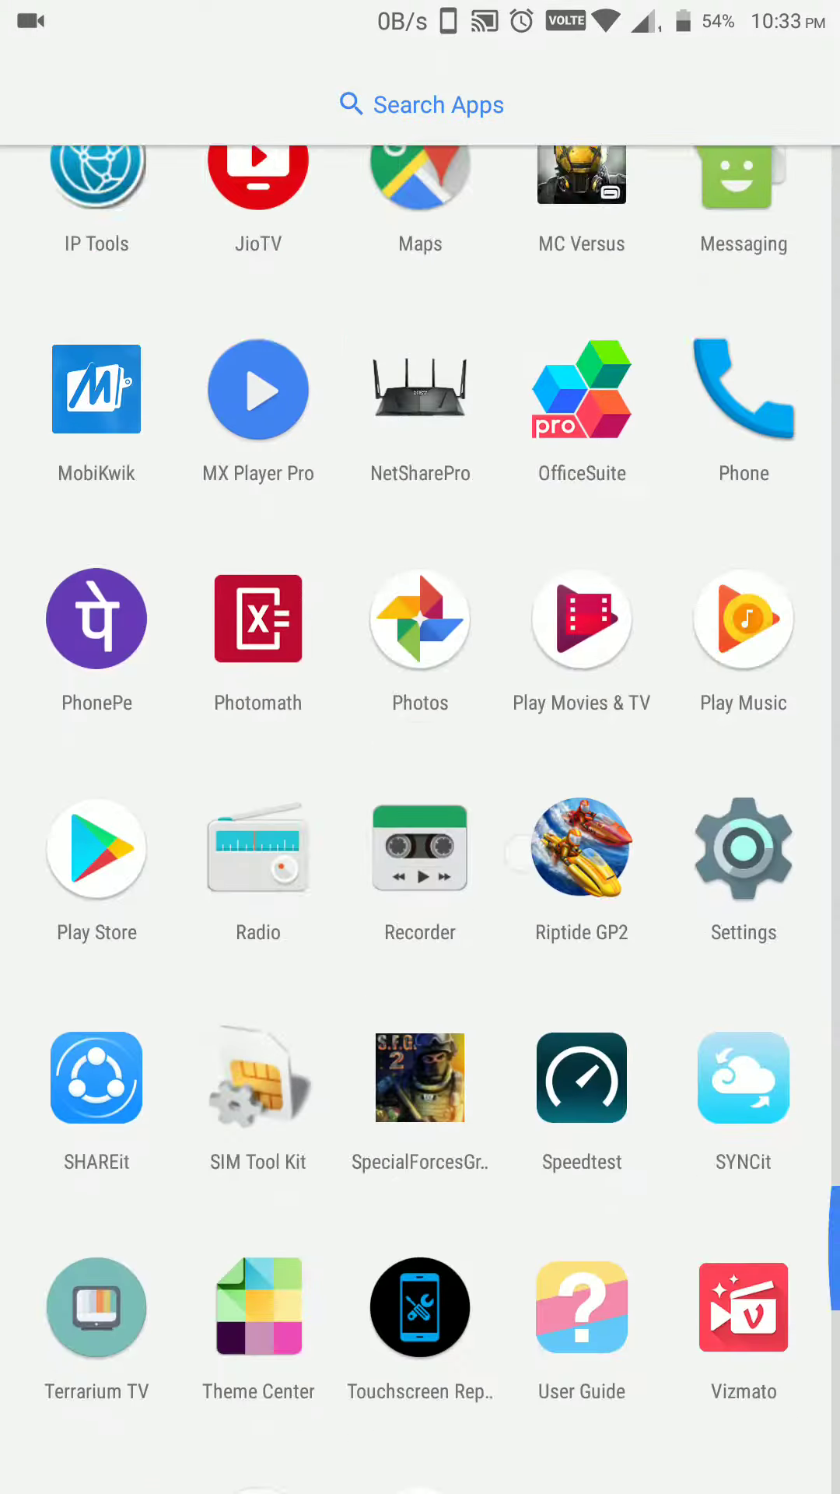
Open Settings and the About phone page to confirm developer mode is enabled.
click(742, 848)
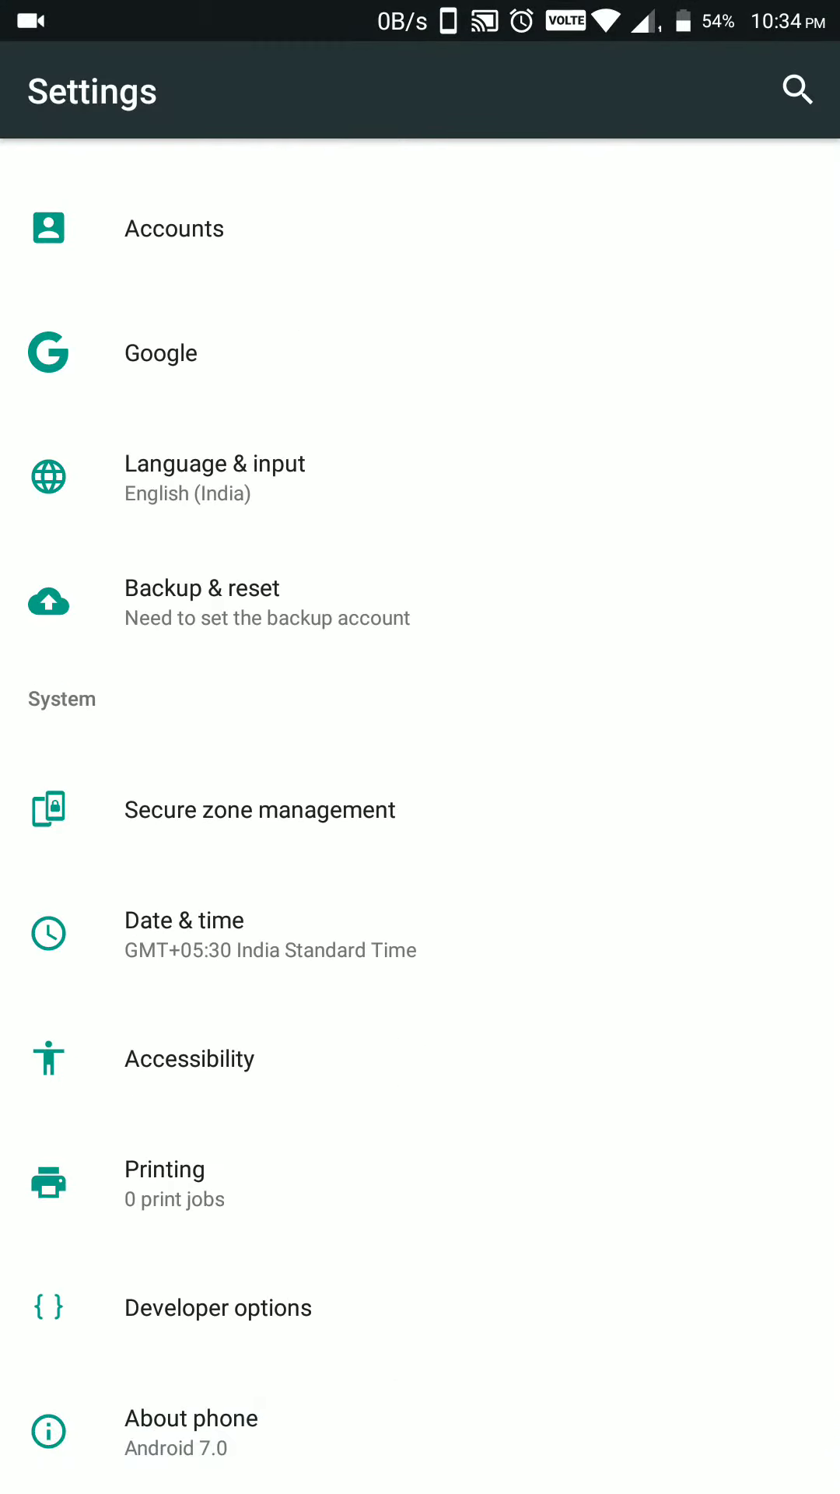
click(190, 1418)
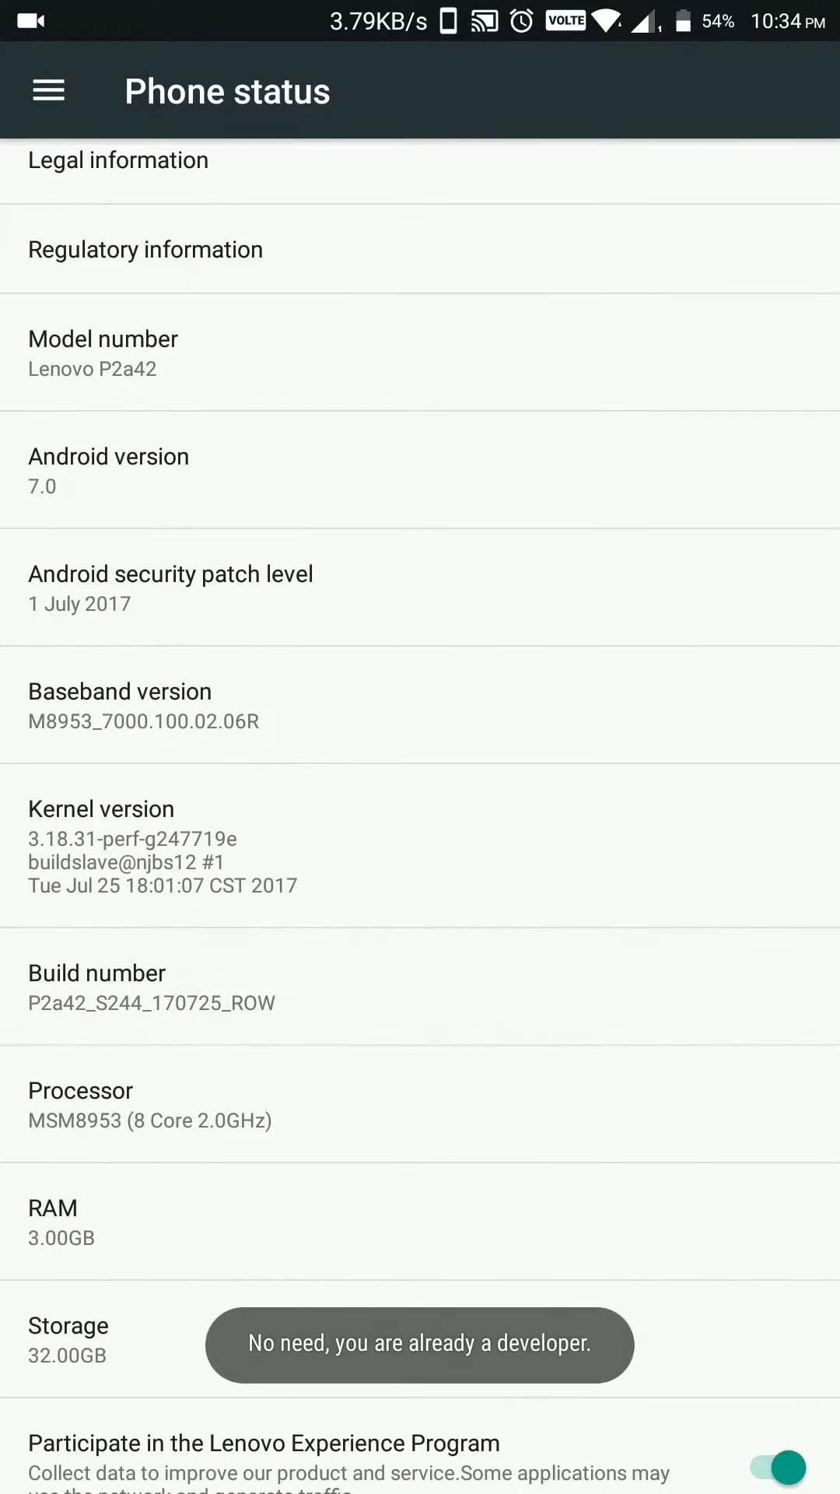
Go into Developer options and scroll to the Apps section's Inactive apps list.
click(47, 91)
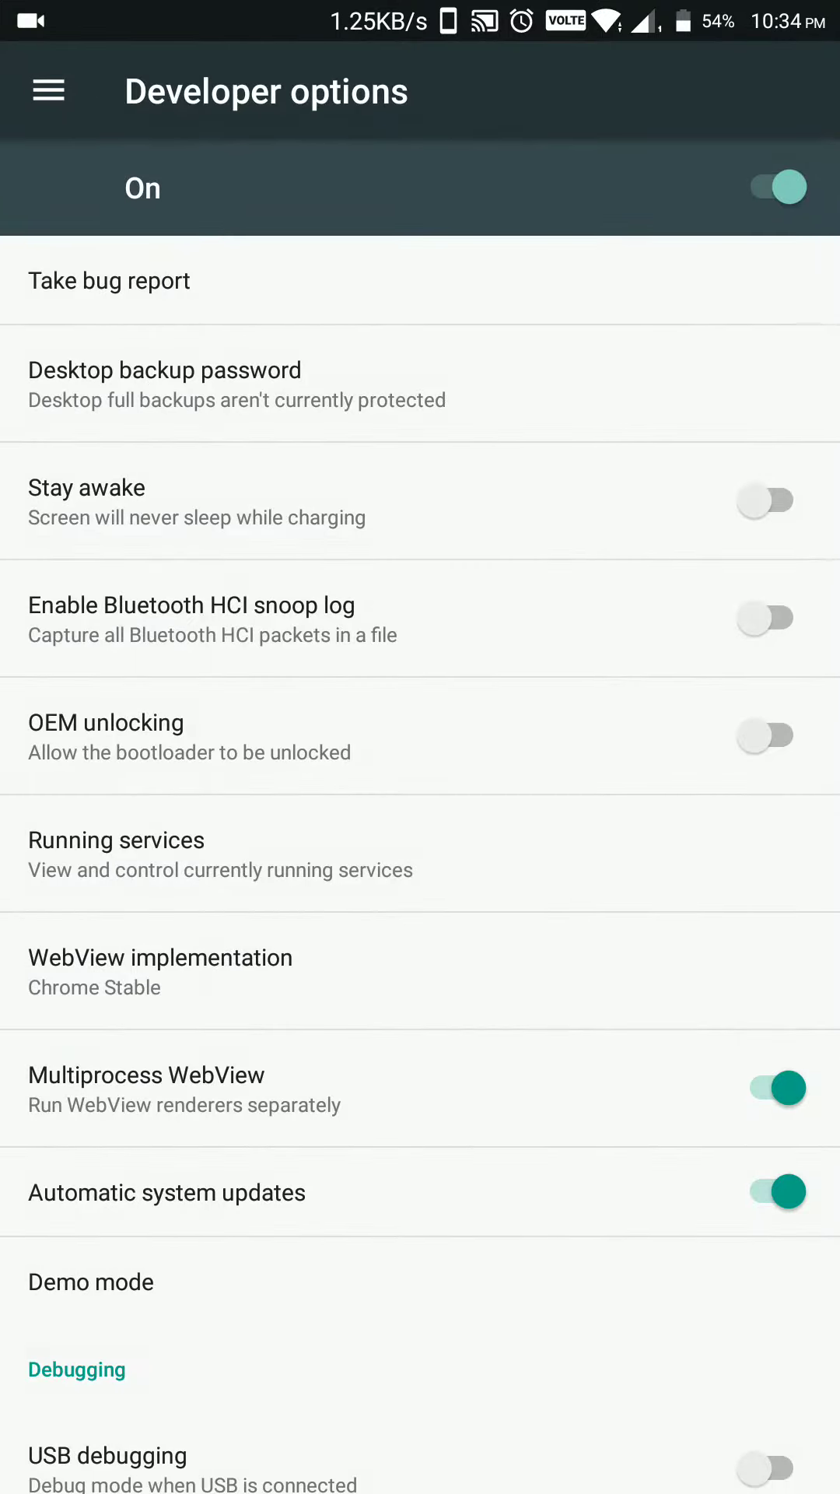
scroll(down, 3)
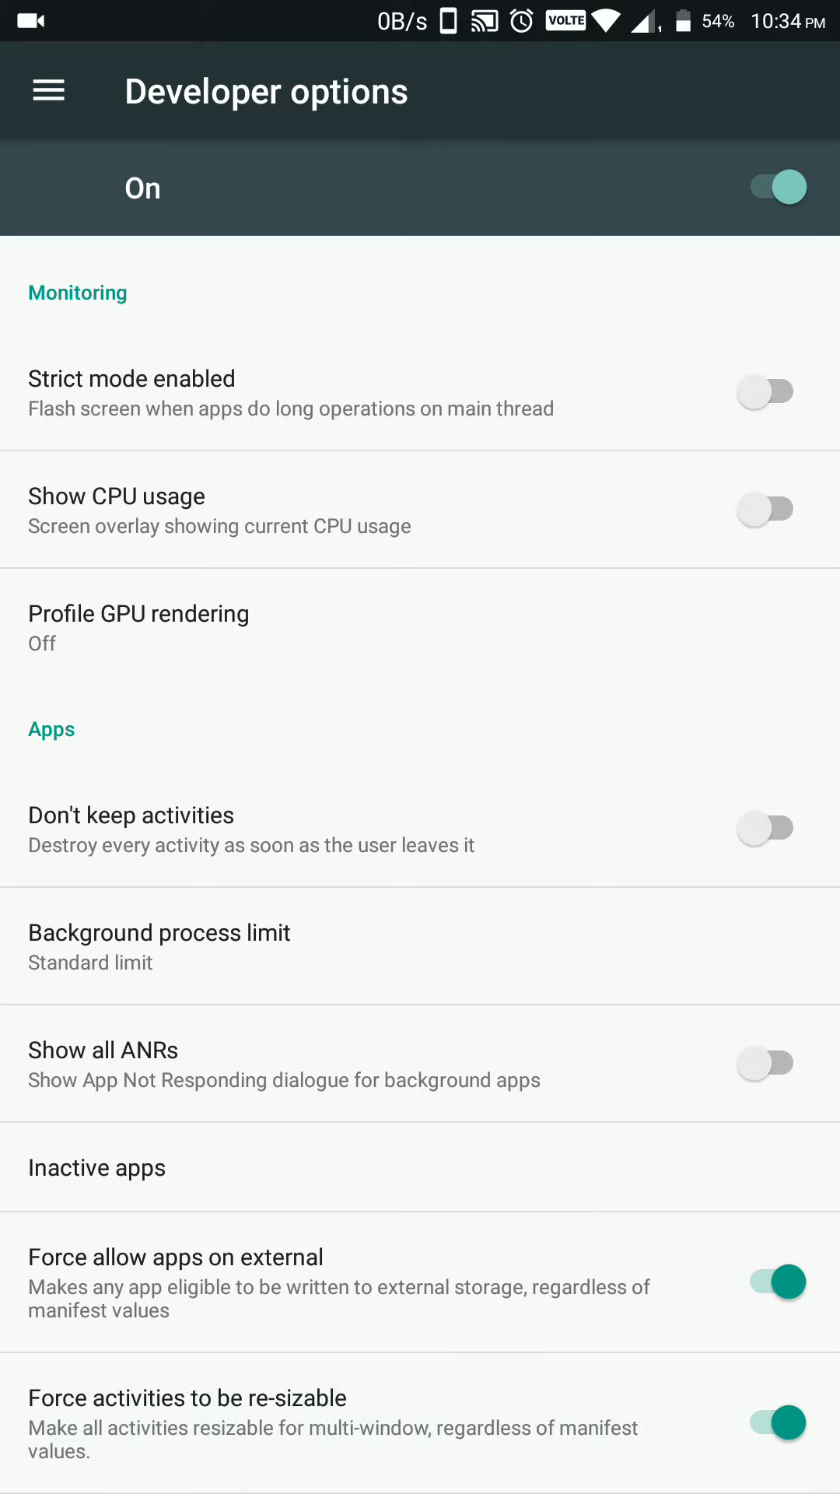
click(96, 1168)
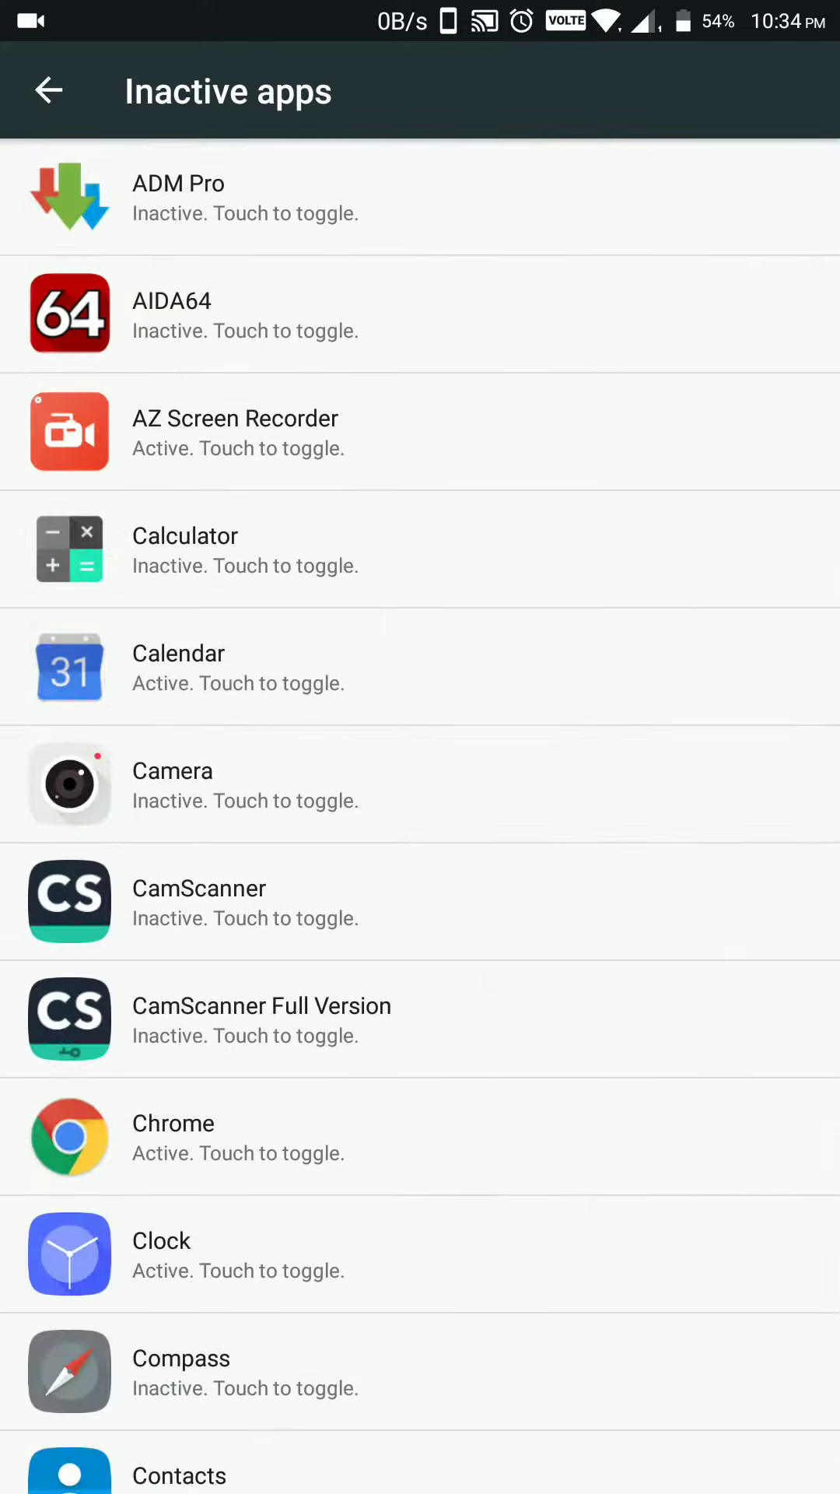
Scroll through the Inactive apps list to mark File Manager Inactive.
scroll(up, 3)
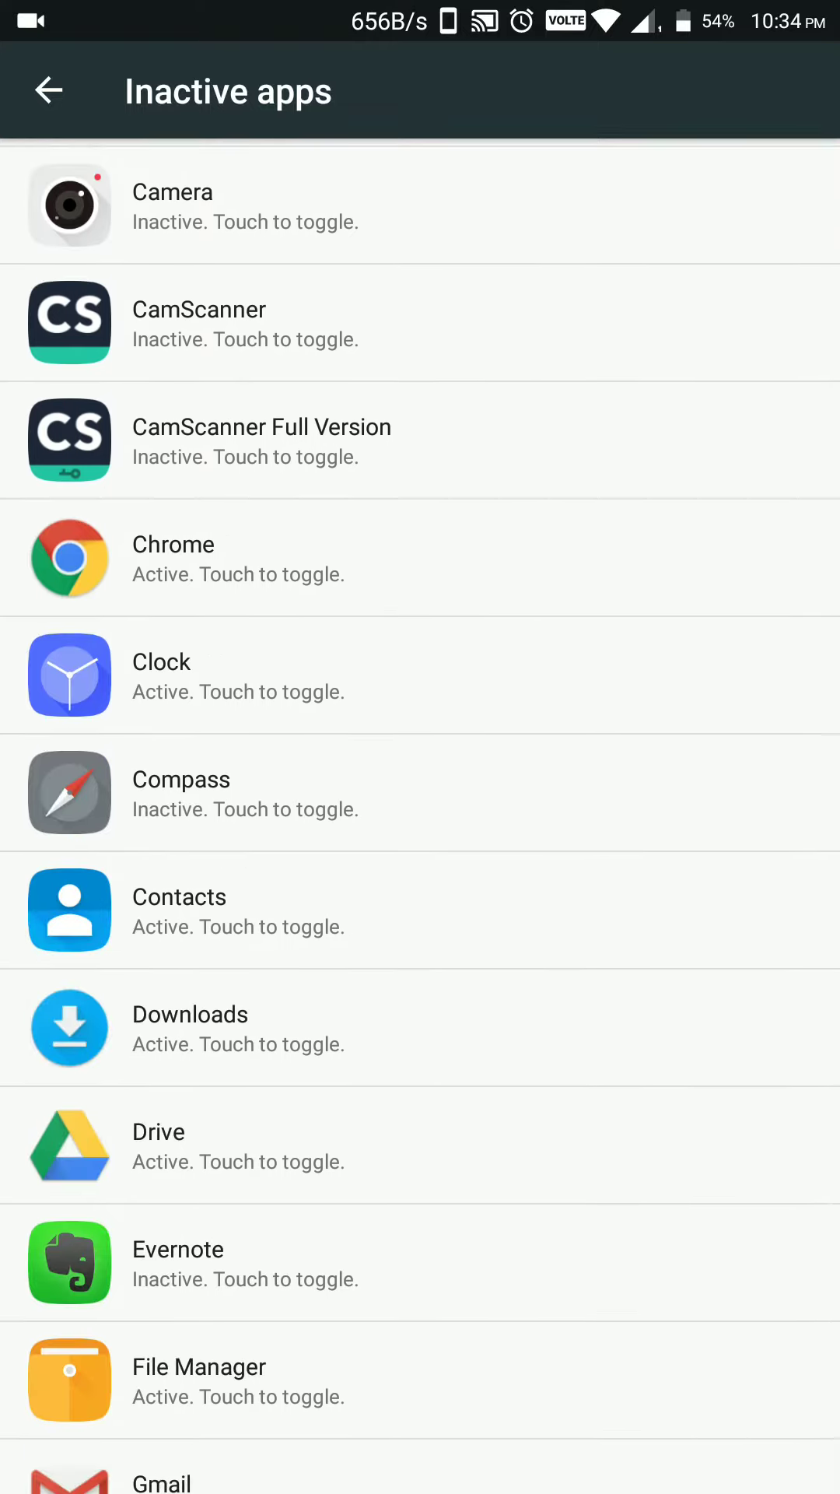
scroll(down, 3)
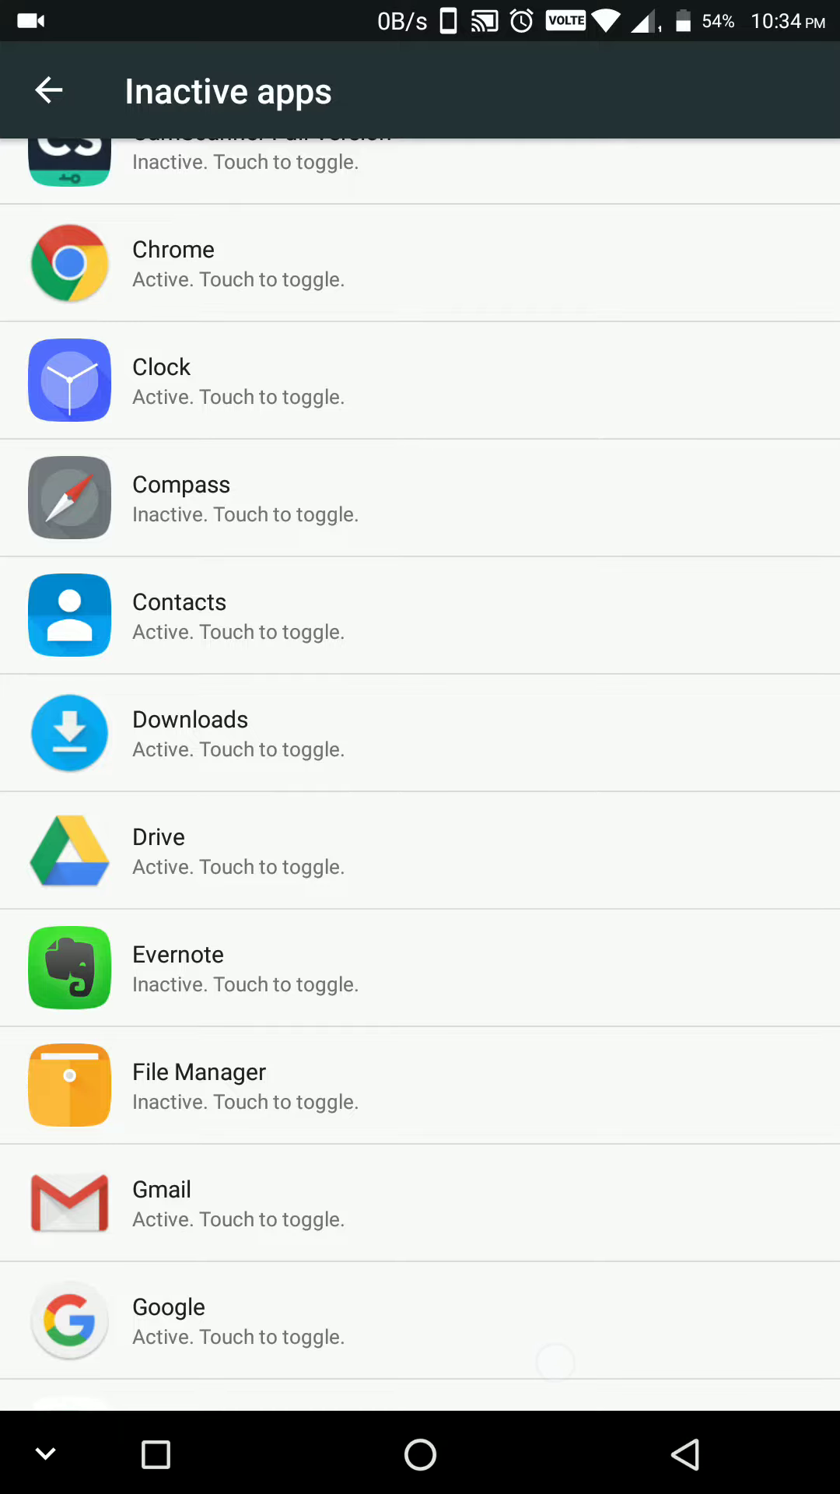
Return to the Inactive apps list and set Evernote and File Manager back to Active.
click(48, 90)
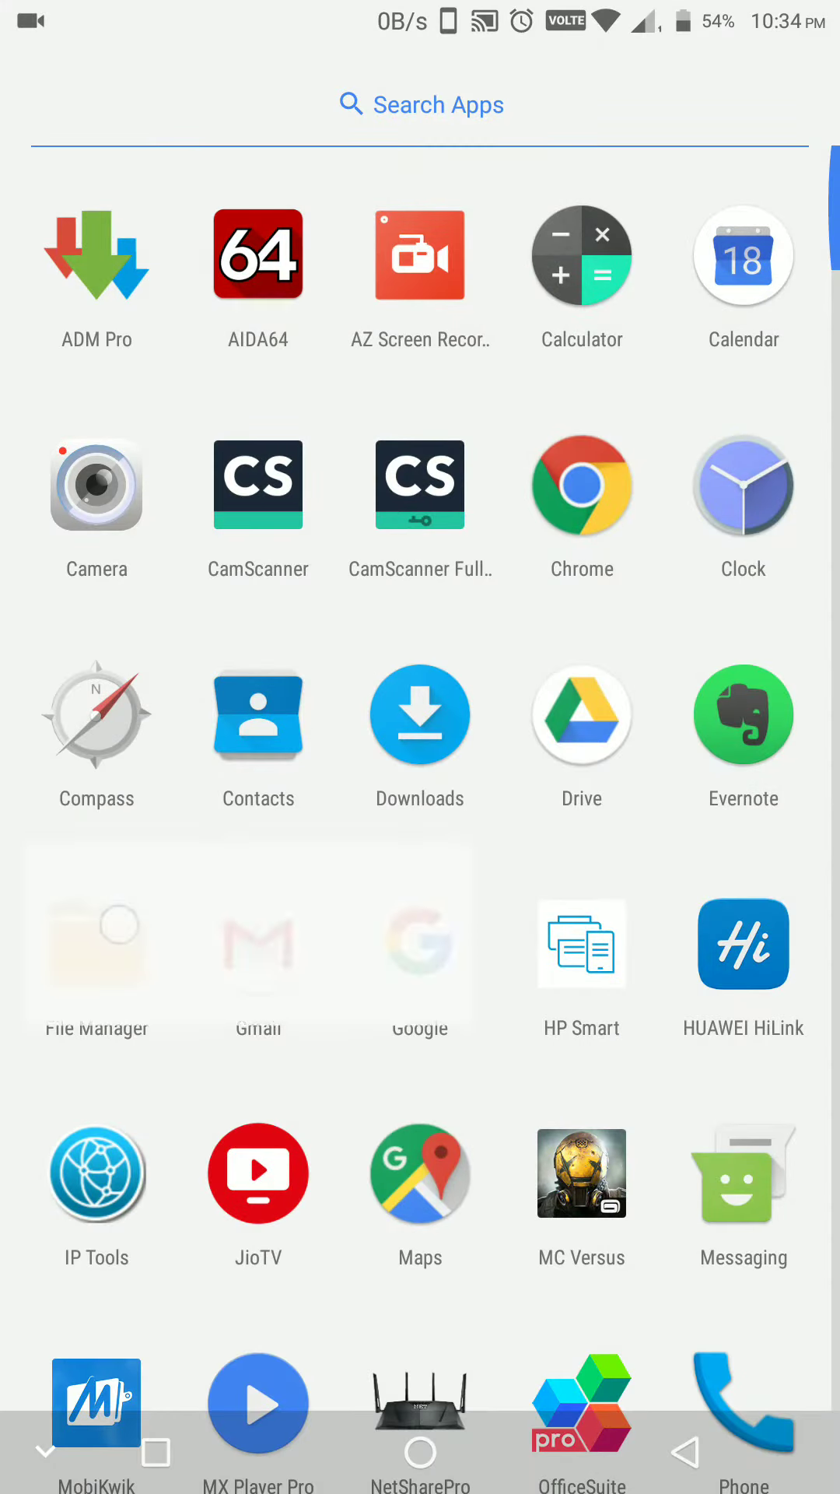
click(95, 943)
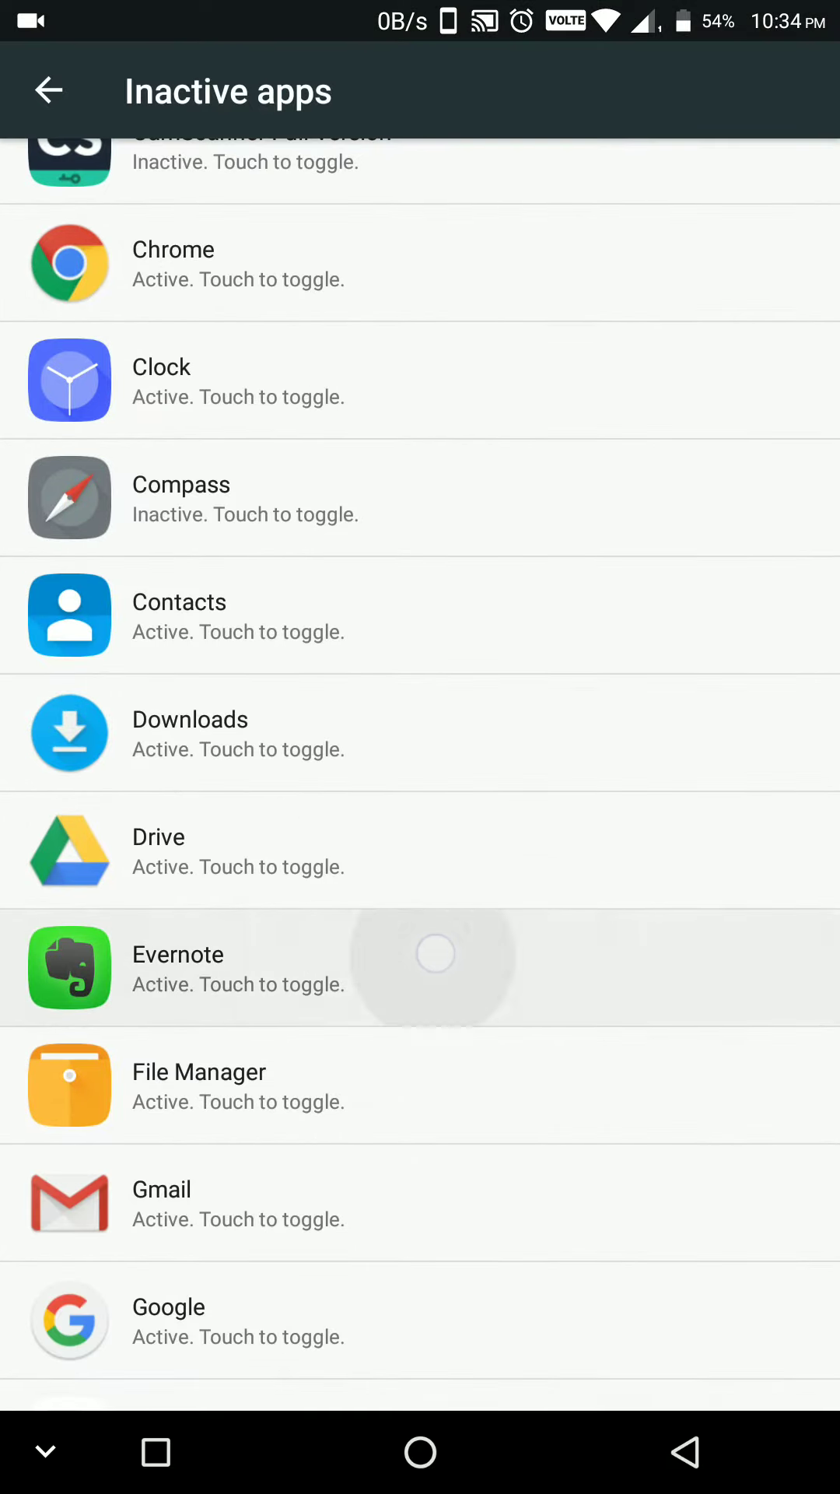
scroll(down, 3)
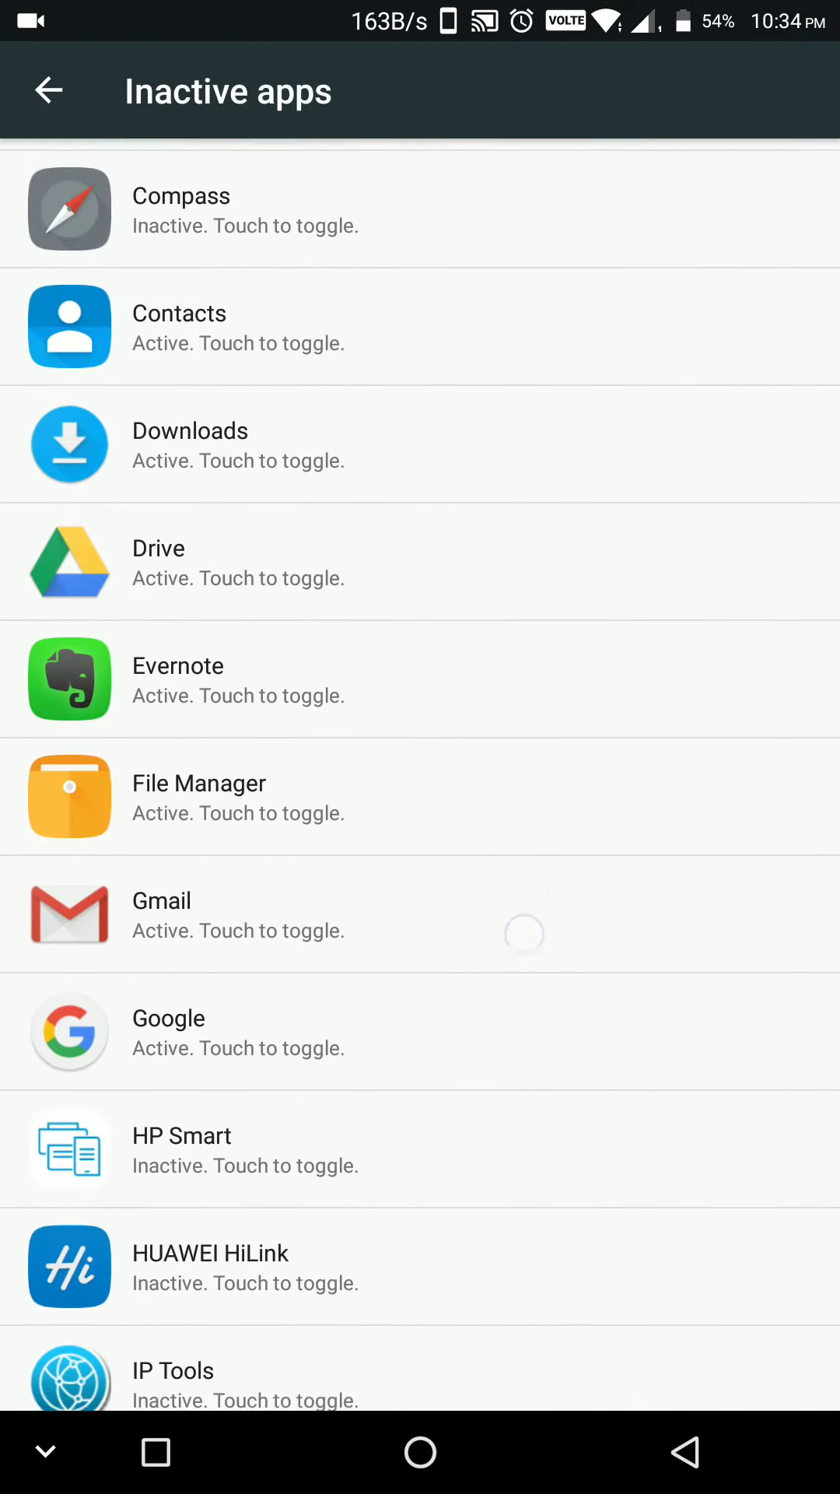
scroll(down, 3)
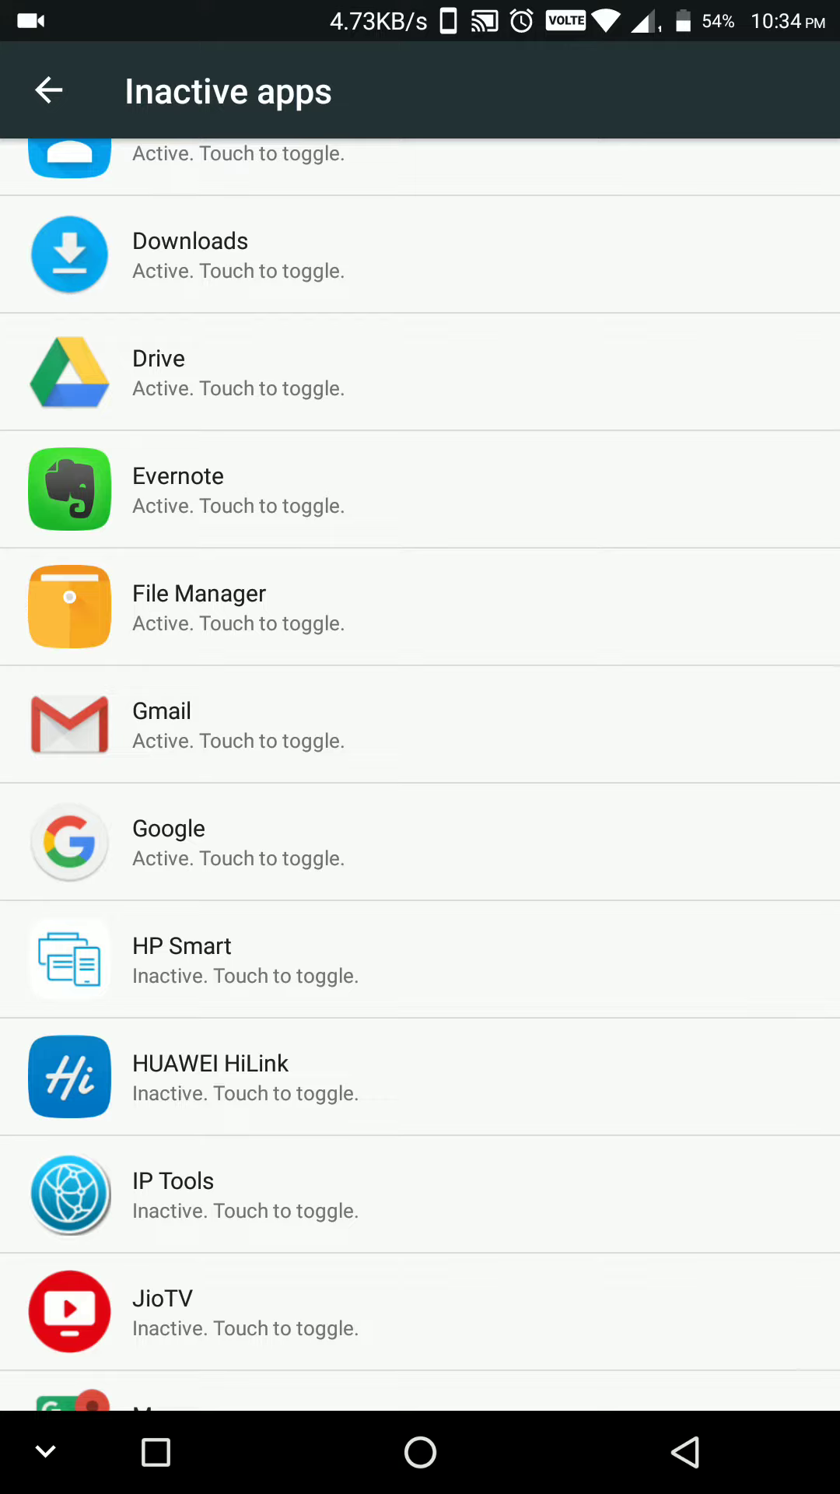